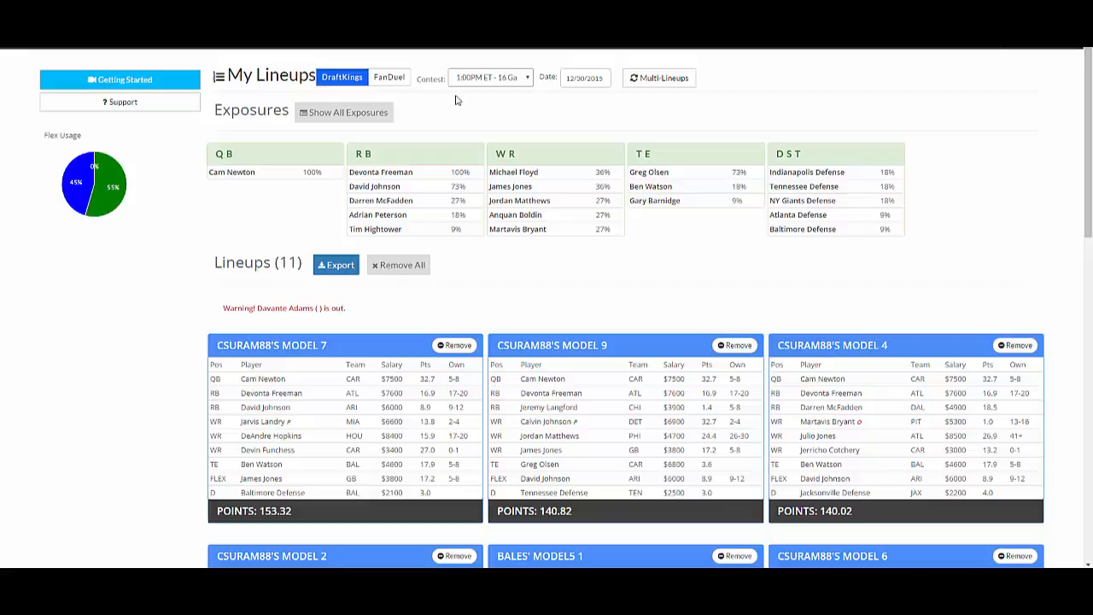
# Review the My Lineups page, scrolling through the exposures and 11 DraftKings lineups.
pyautogui.click(389, 77)
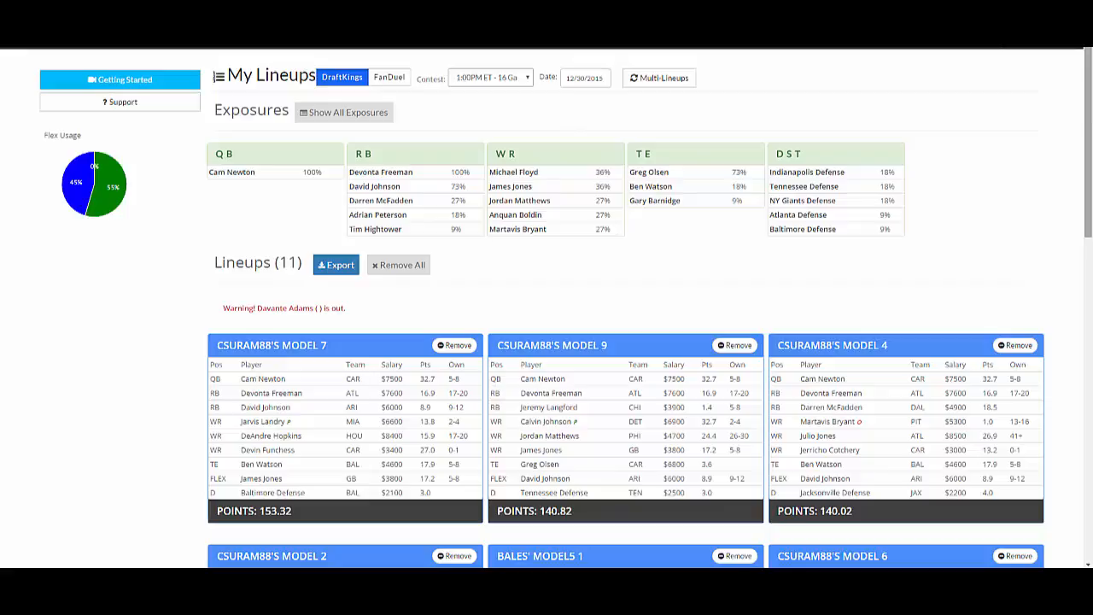
pyautogui.scroll(-3)
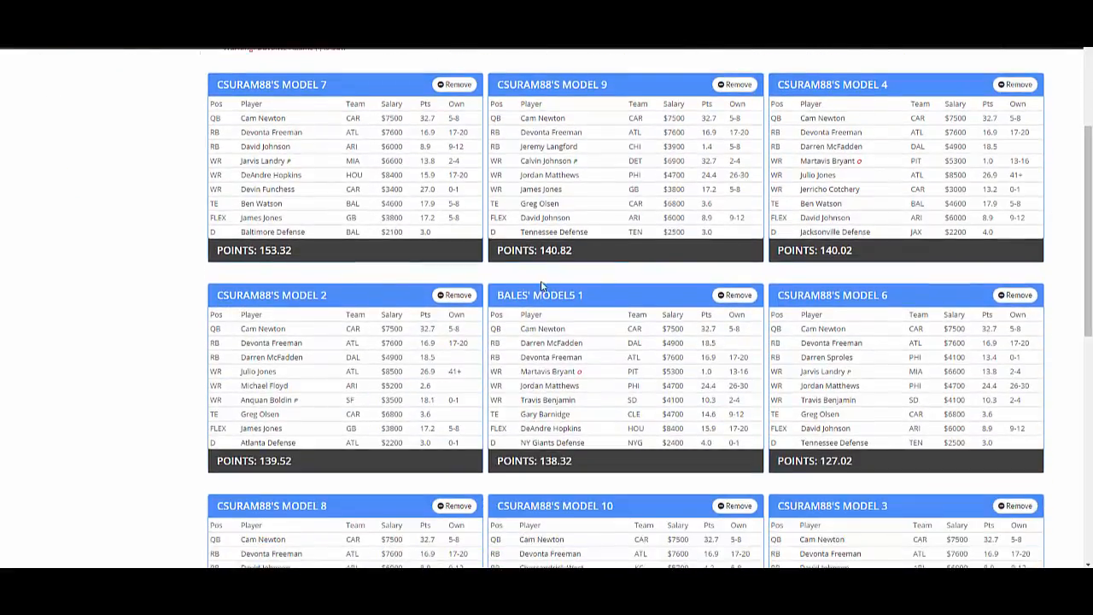
pyautogui.scroll(-3)
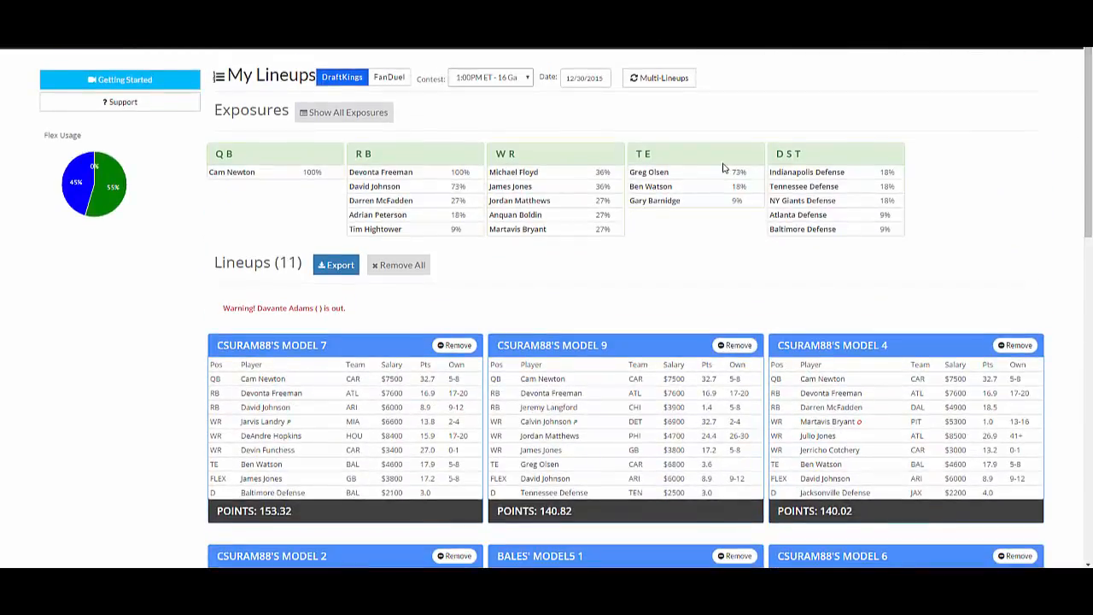
pyautogui.moveTo(355, 246)
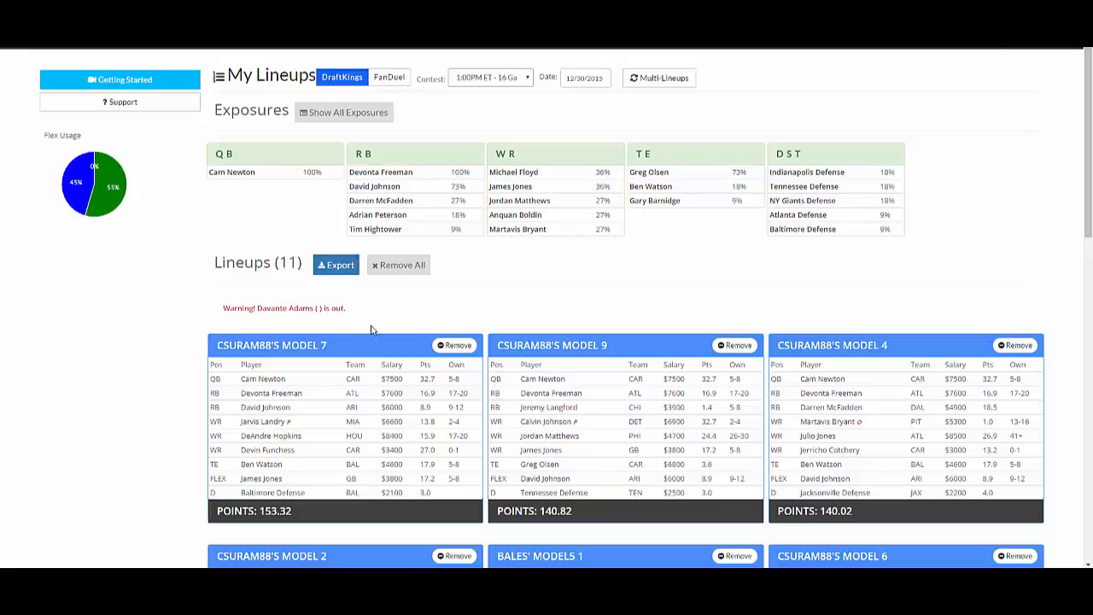
pyautogui.moveTo(550, 125)
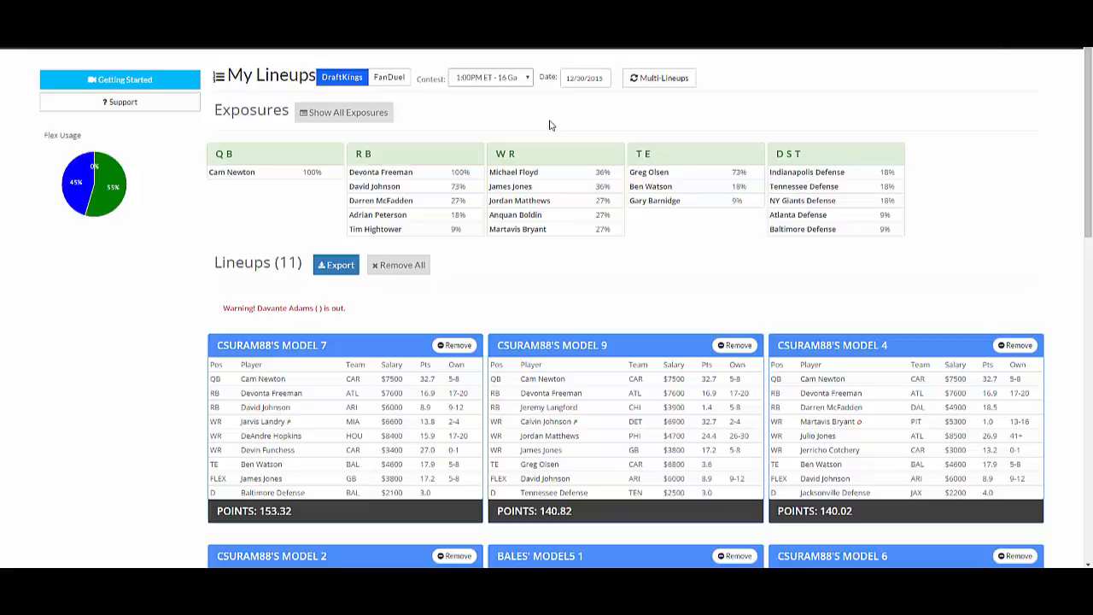
pyautogui.moveTo(584, 123)
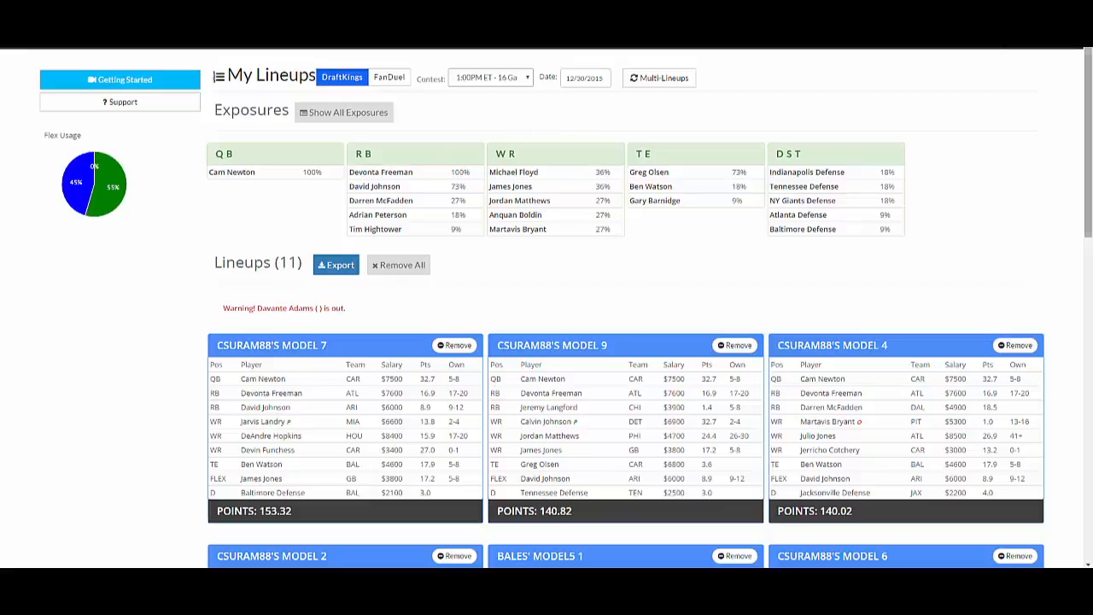
pyautogui.scroll(-3)
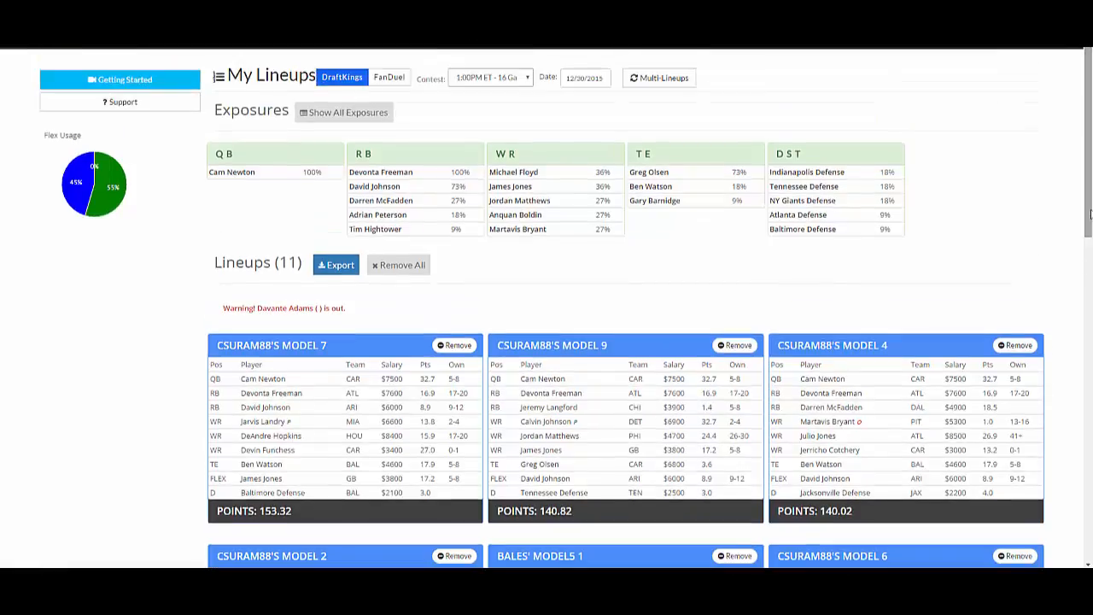
pyautogui.moveTo(435, 219)
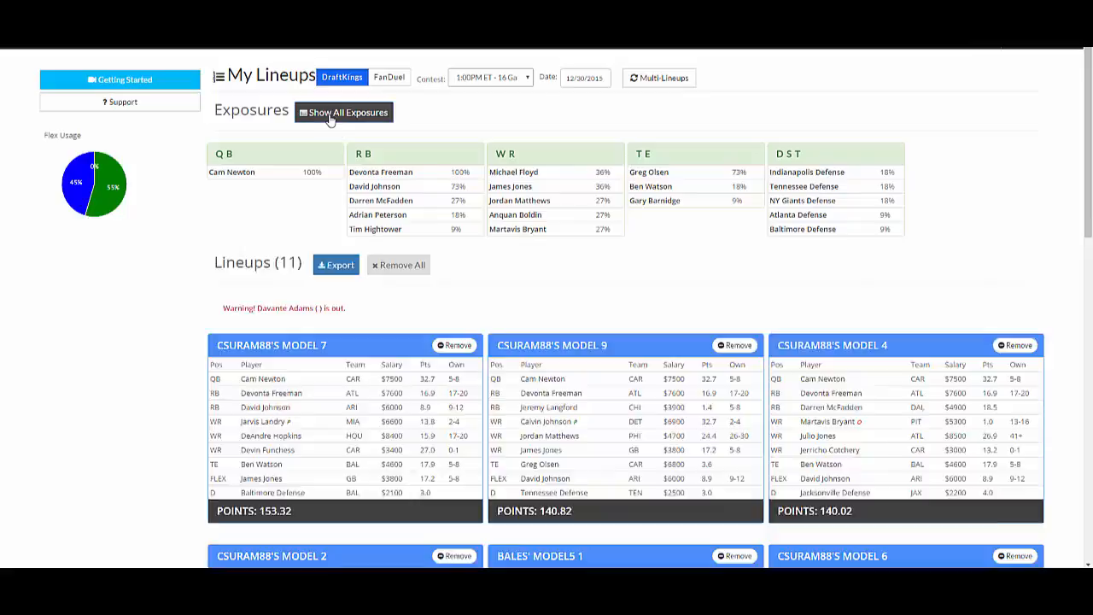
pyautogui.click(344, 113)
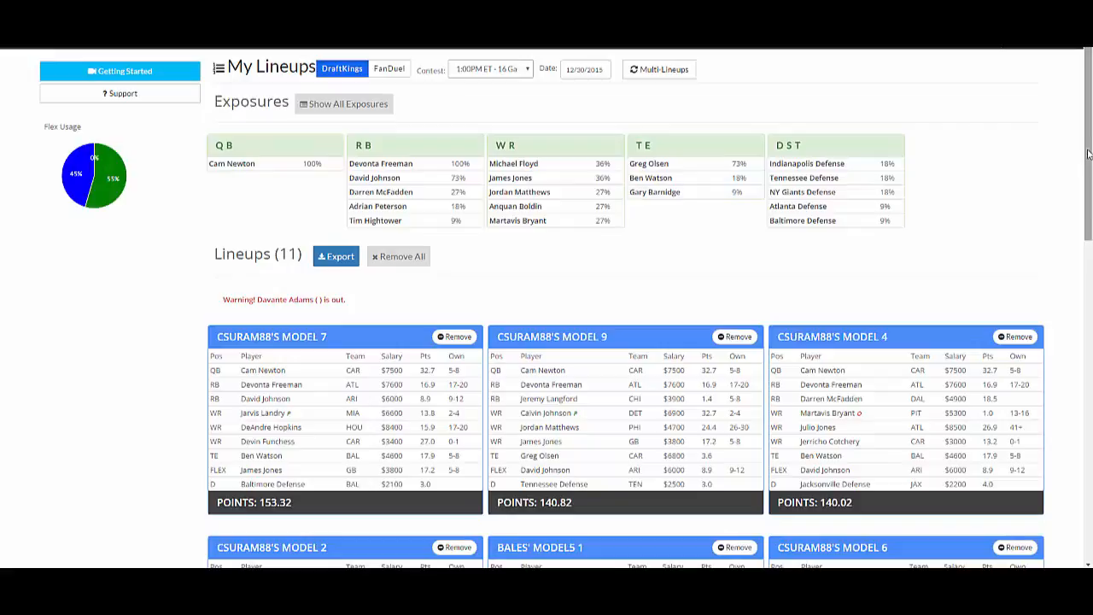
# Export all 11 lineups as a DraftKings CSV file.
pyautogui.scroll(-3)
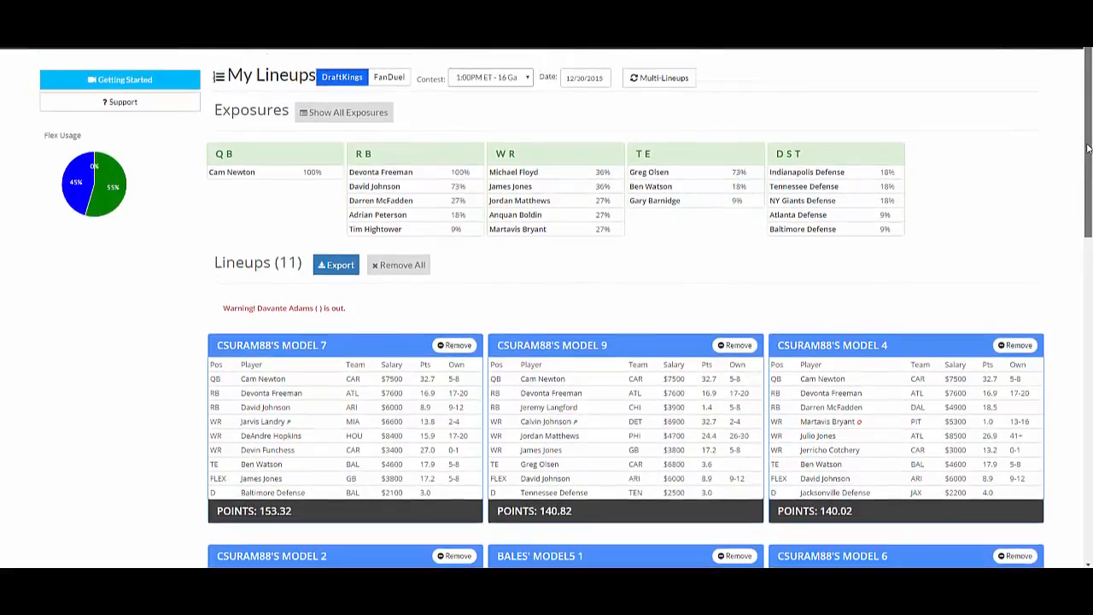
pyautogui.scroll(-3)
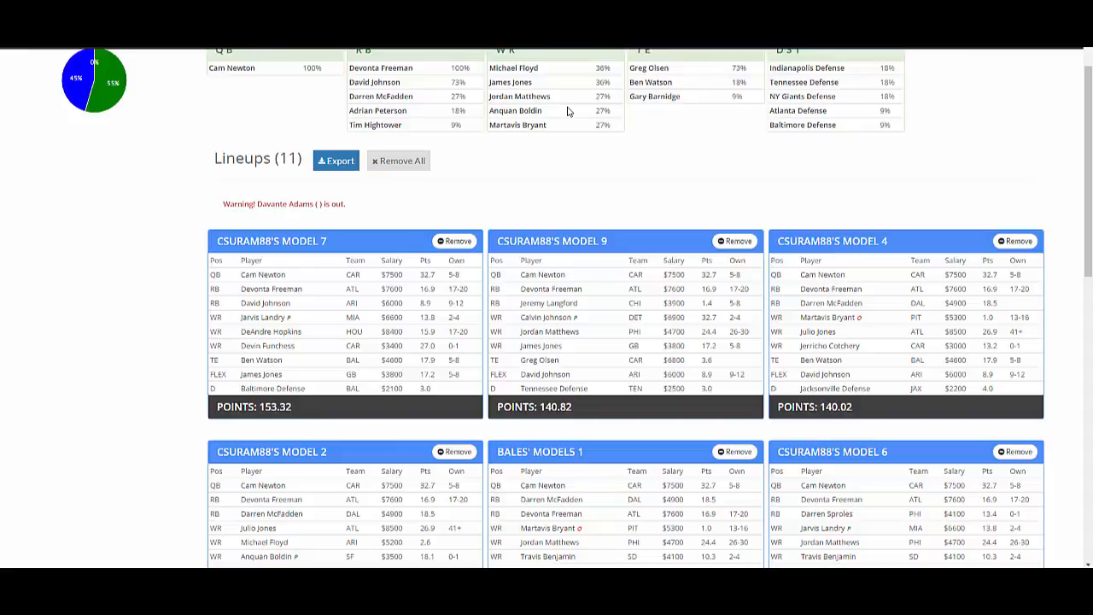
pyautogui.click(335, 161)
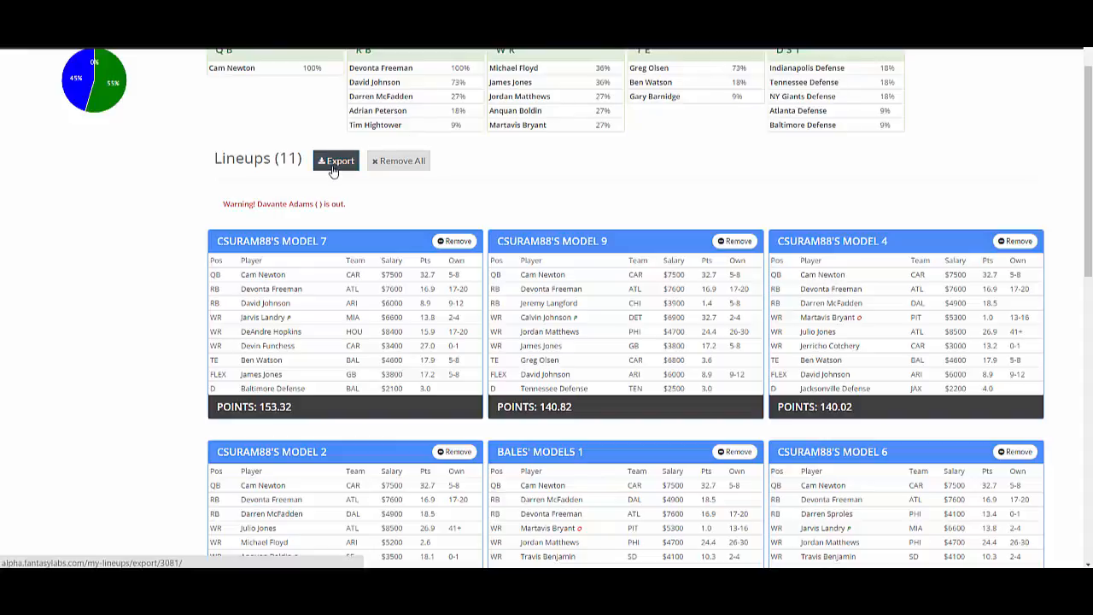
pyautogui.click(335, 161)
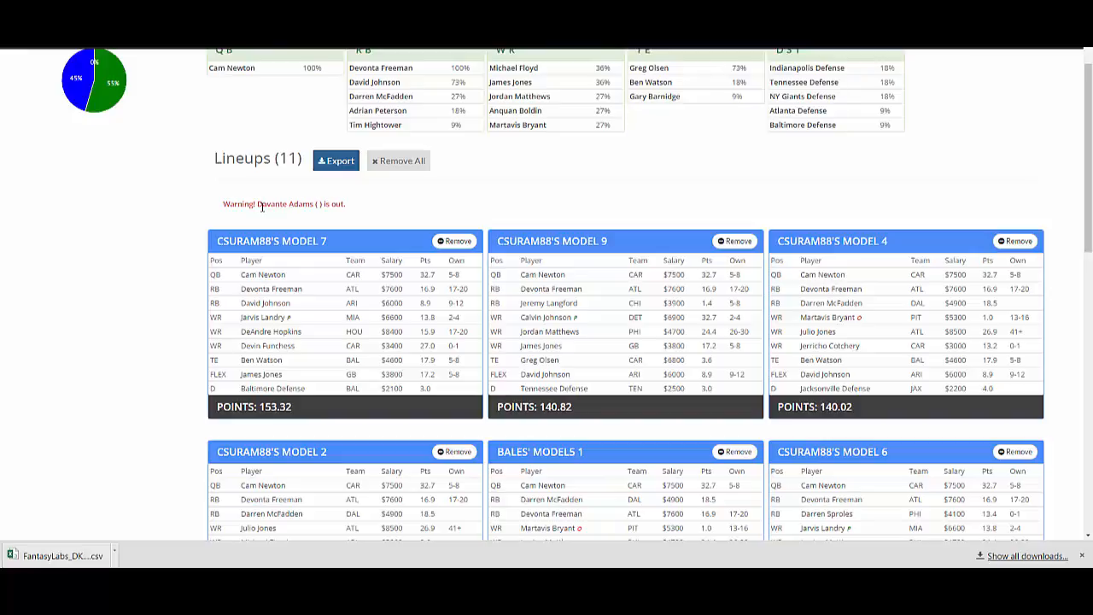
pyautogui.moveTo(311, 215)
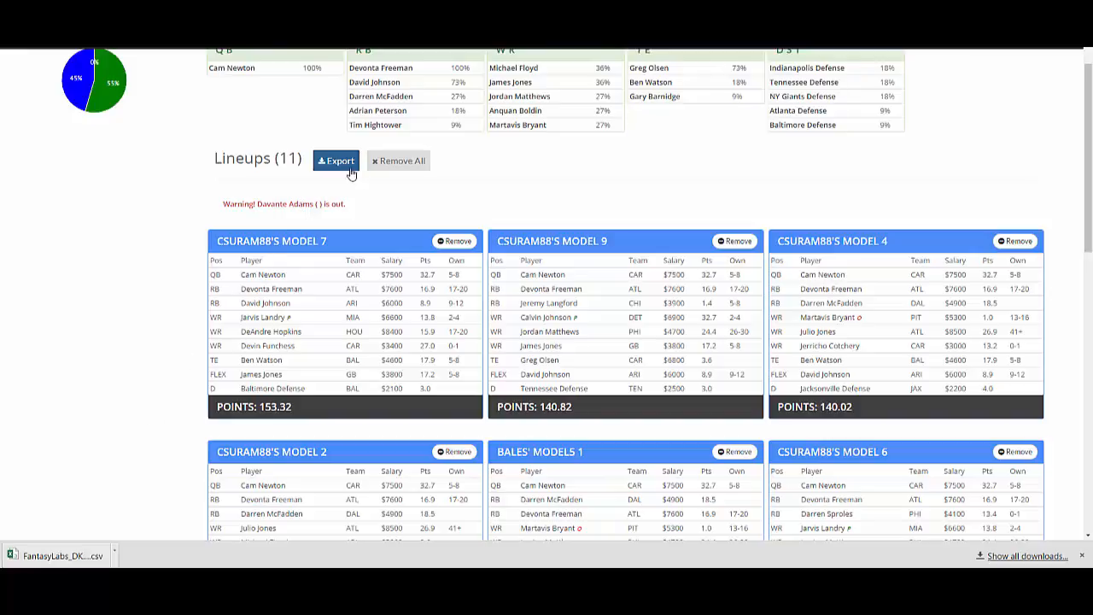
pyautogui.moveTo(92, 519)
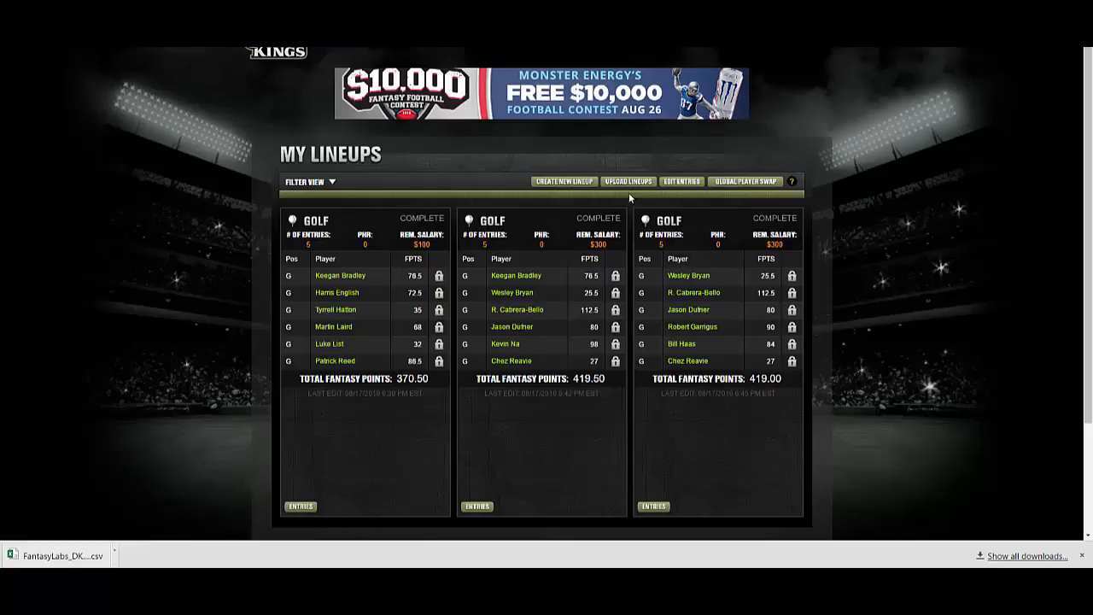
# Upload the FantasyLabs CSV on DraftKings, hit the first-player file error, then go to the Lobby.
pyautogui.click(628, 181)
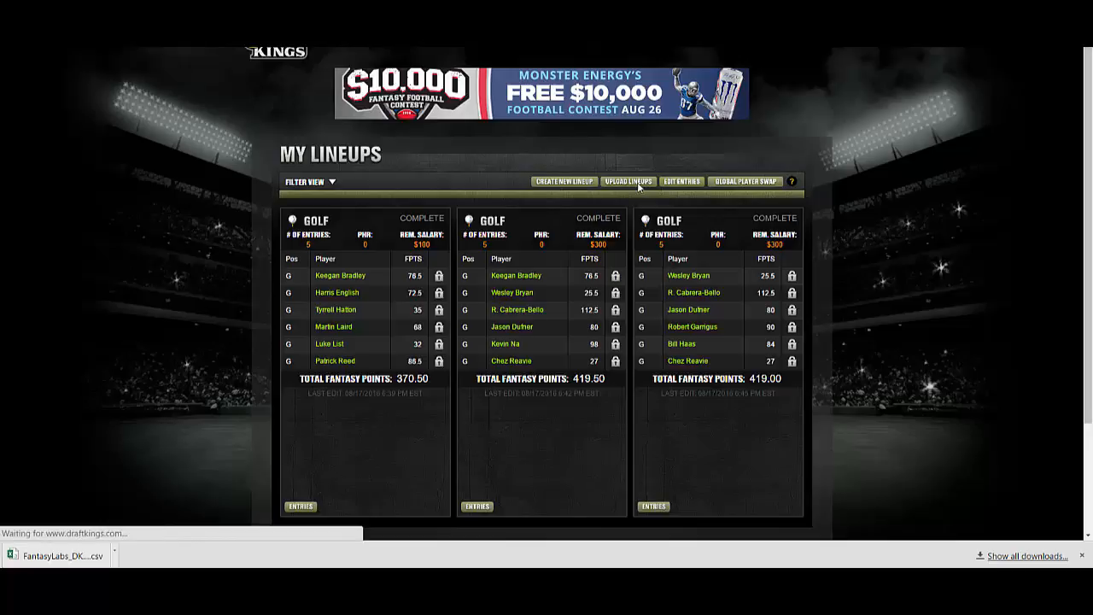
pyautogui.click(628, 181)
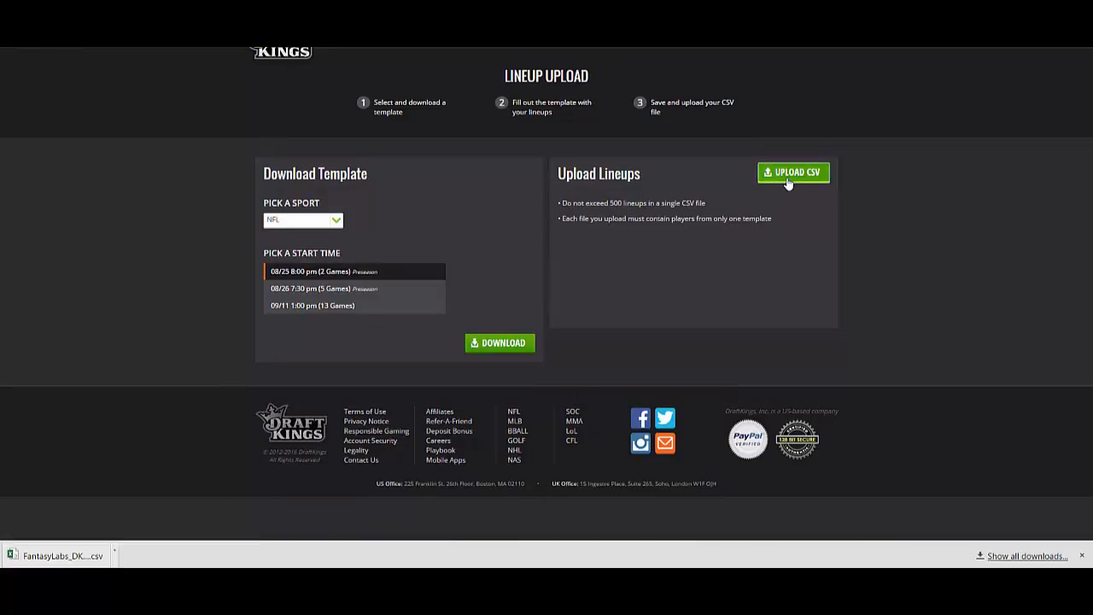
pyautogui.click(792, 171)
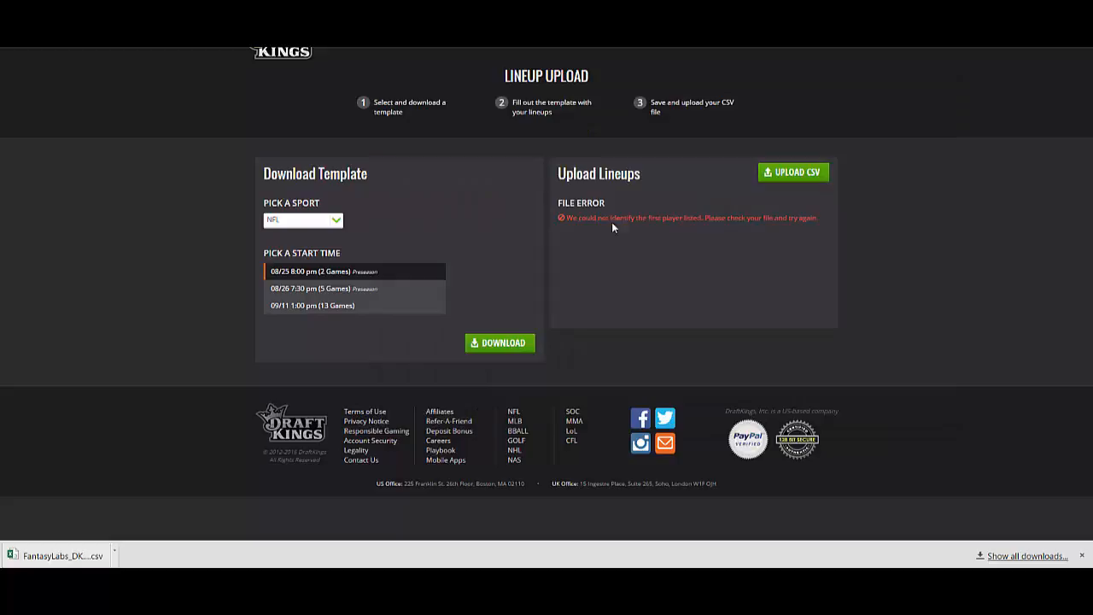
pyautogui.moveTo(591, 233)
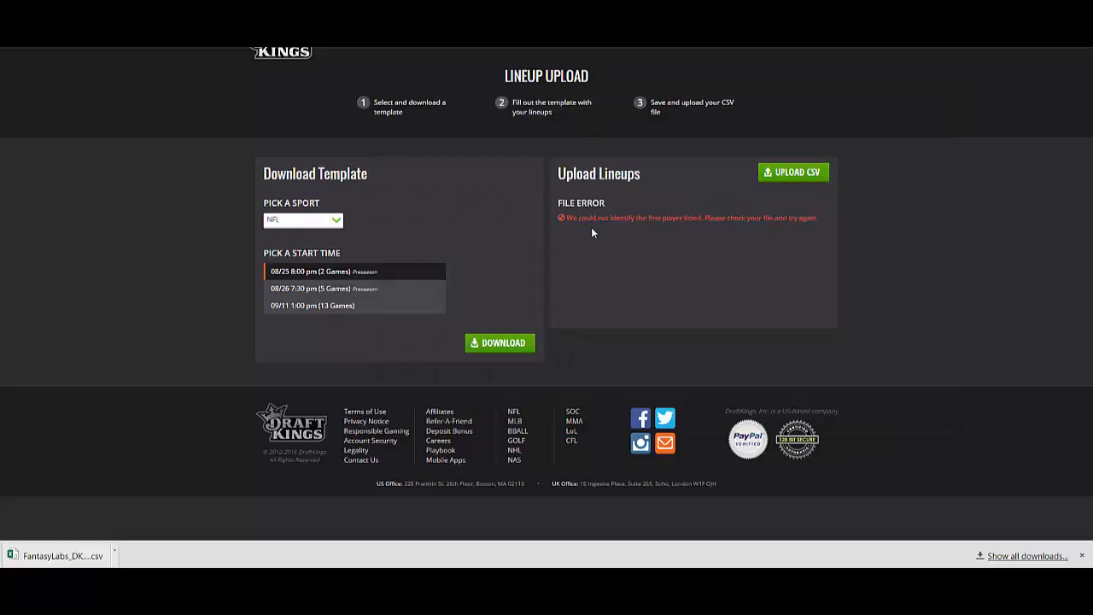
pyautogui.moveTo(468, 120)
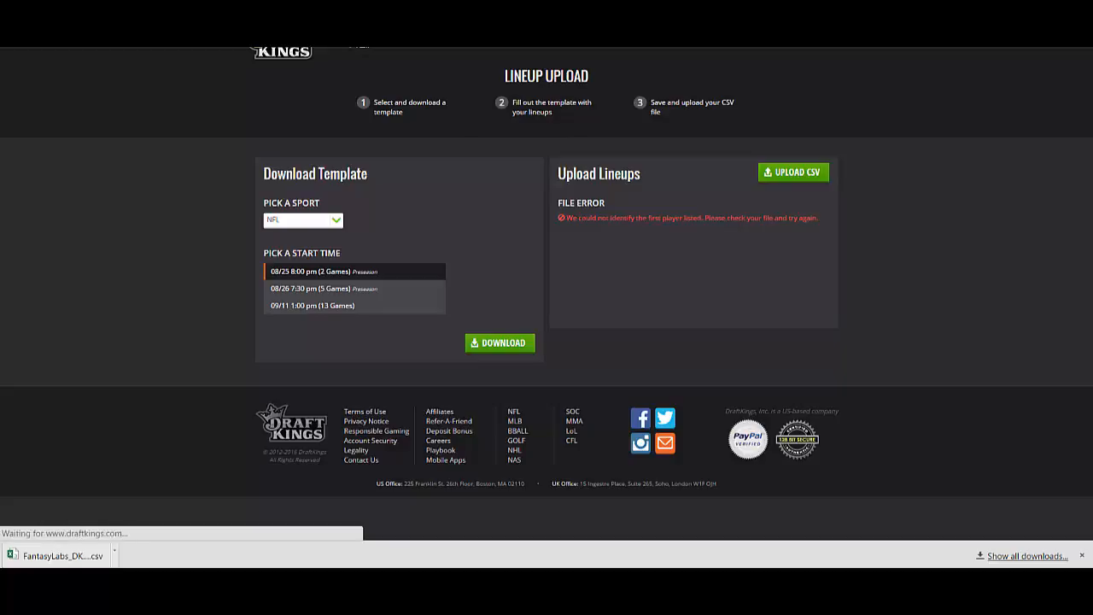
pyautogui.click(392, 65)
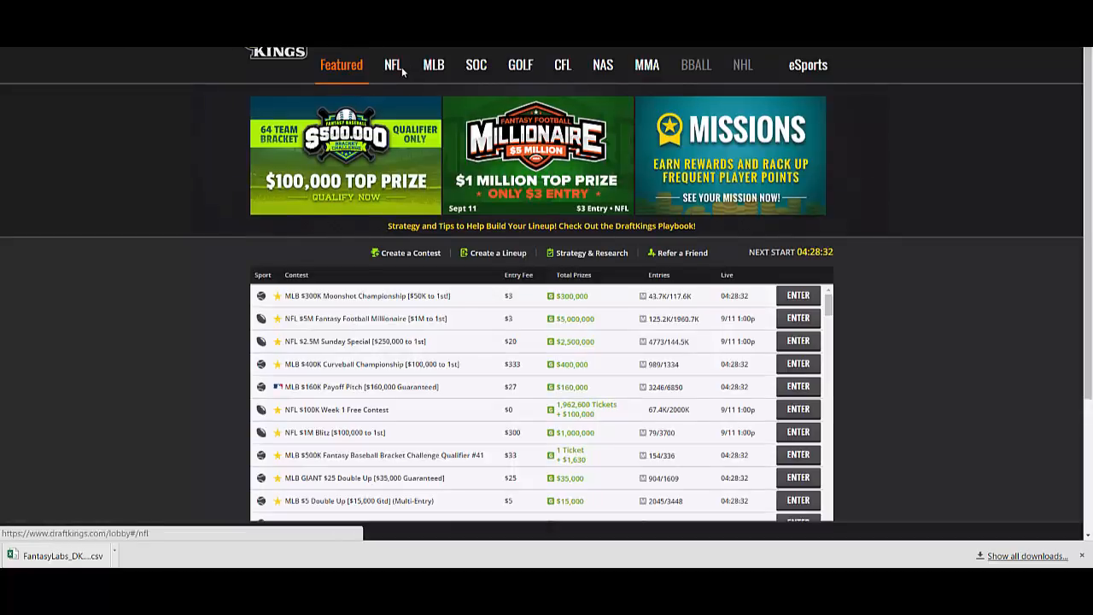
# Leave the DraftKings lobby and return to the FantasyLabs My Lineups page.
pyautogui.click(393, 65)
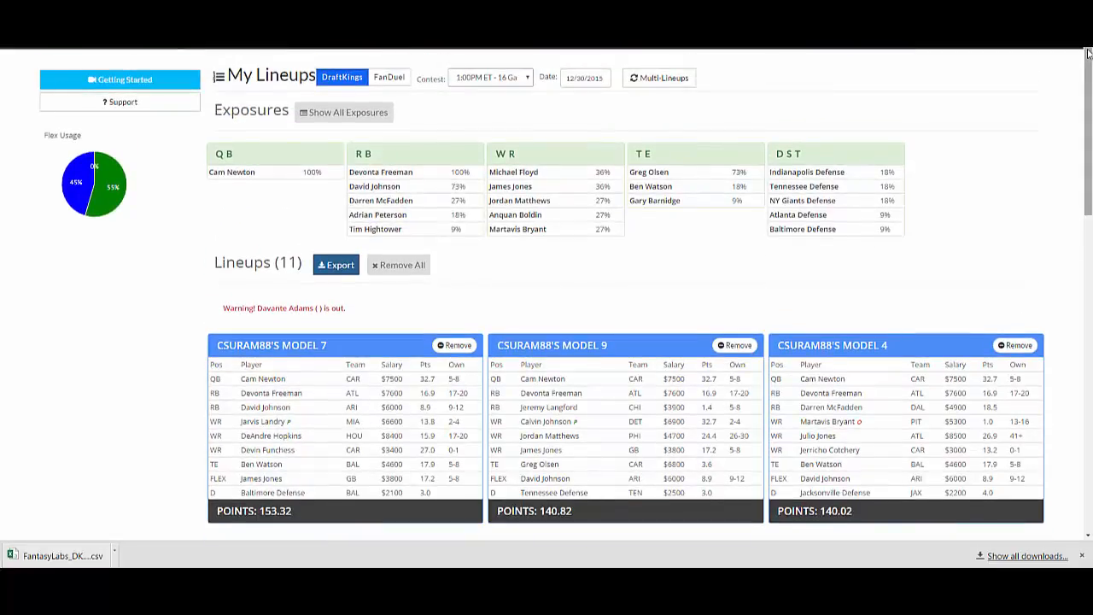
pyautogui.moveTo(1025, 119)
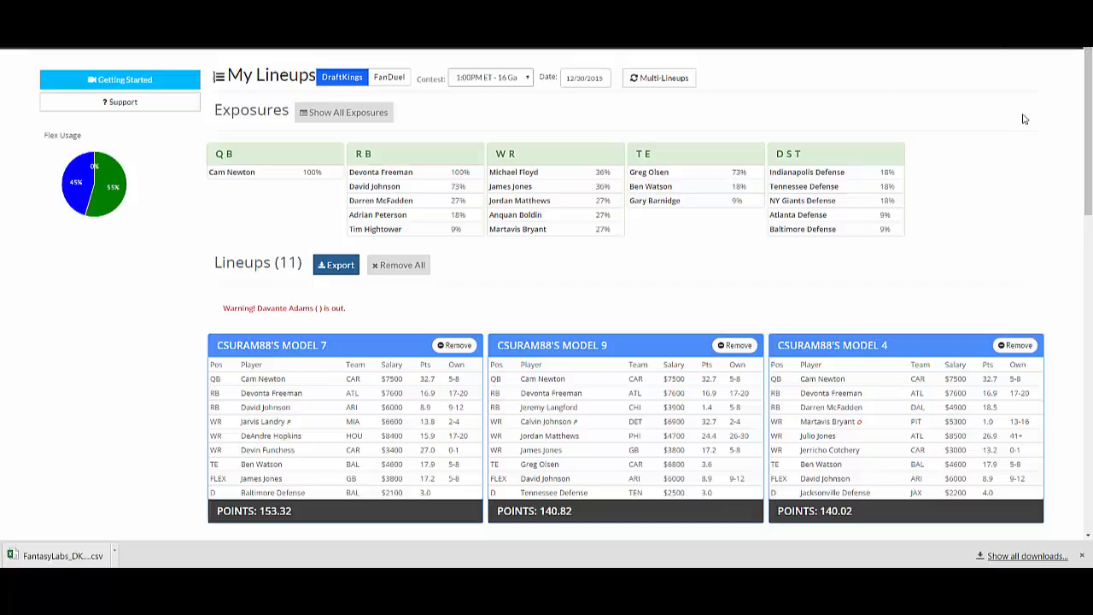
pyautogui.moveTo(1074, 123)
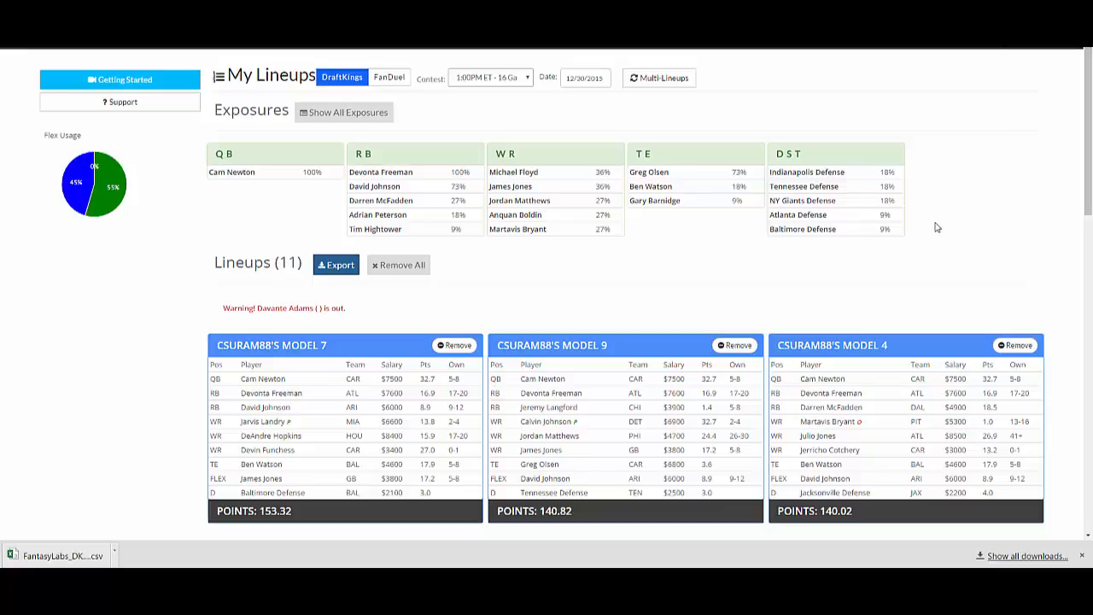
pyautogui.moveTo(731, 332)
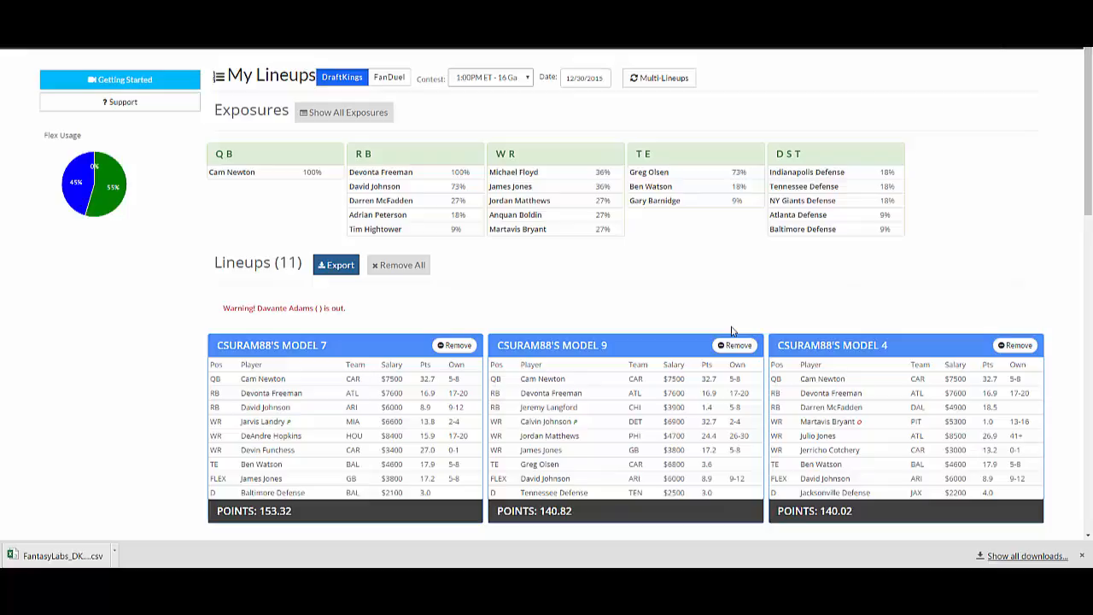
pyautogui.moveTo(670, 326)
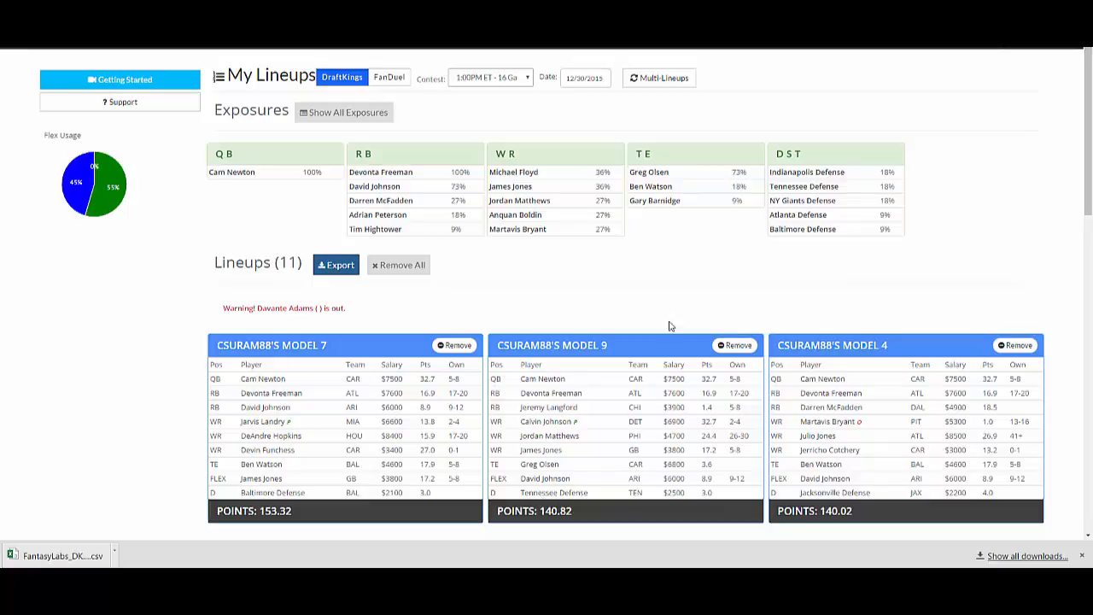
pyautogui.moveTo(611, 246)
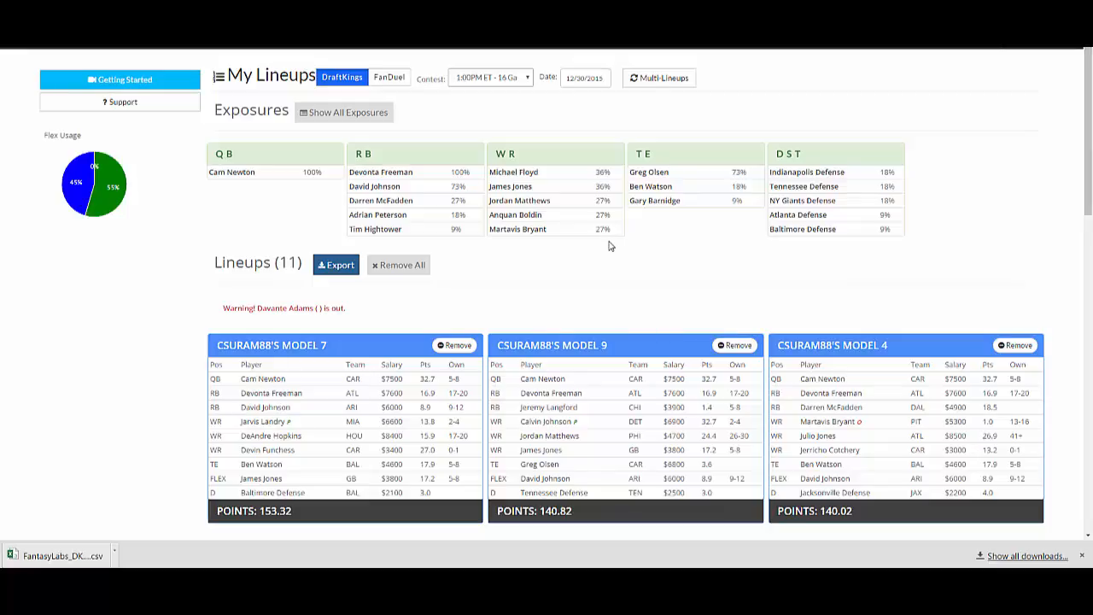